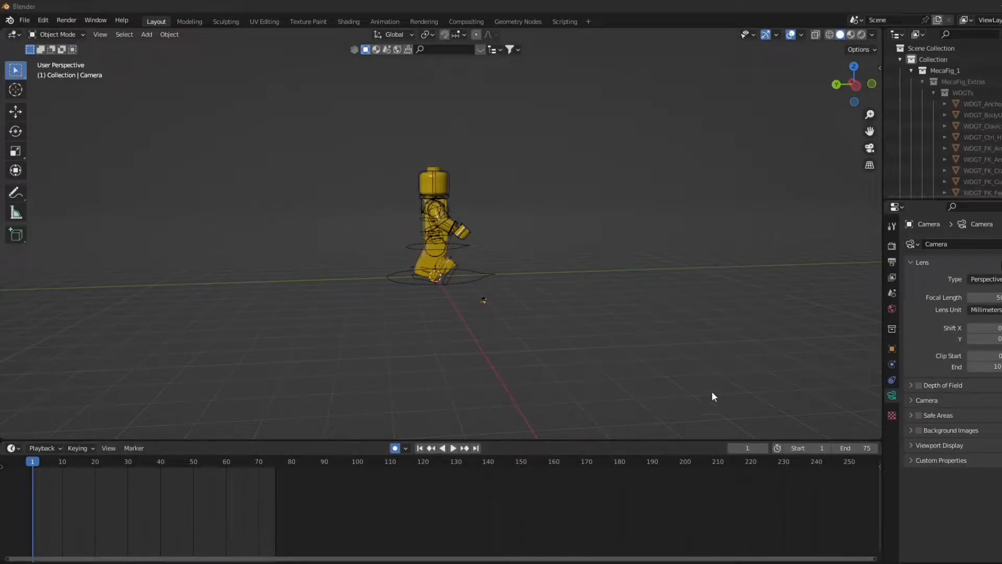
mouse_move(671, 316)
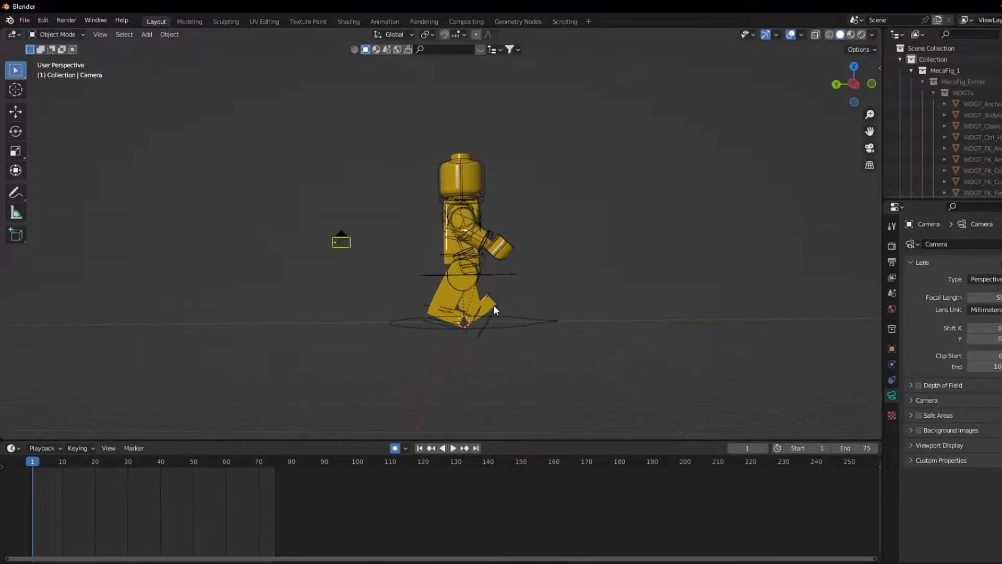
Play the walk cycle in camera view and scrub the playhead to around frame 17.
key(KP_0)
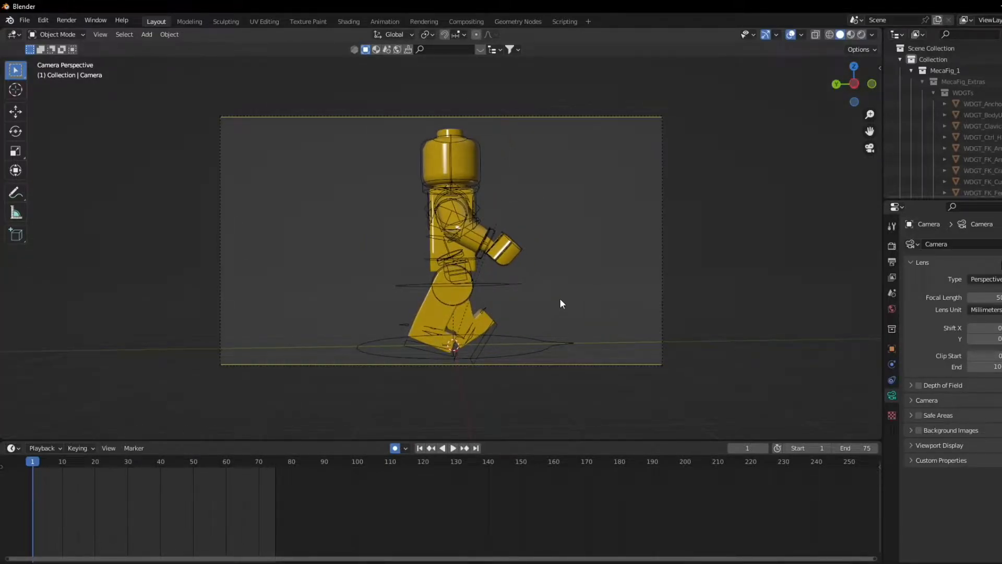
click(452, 448)
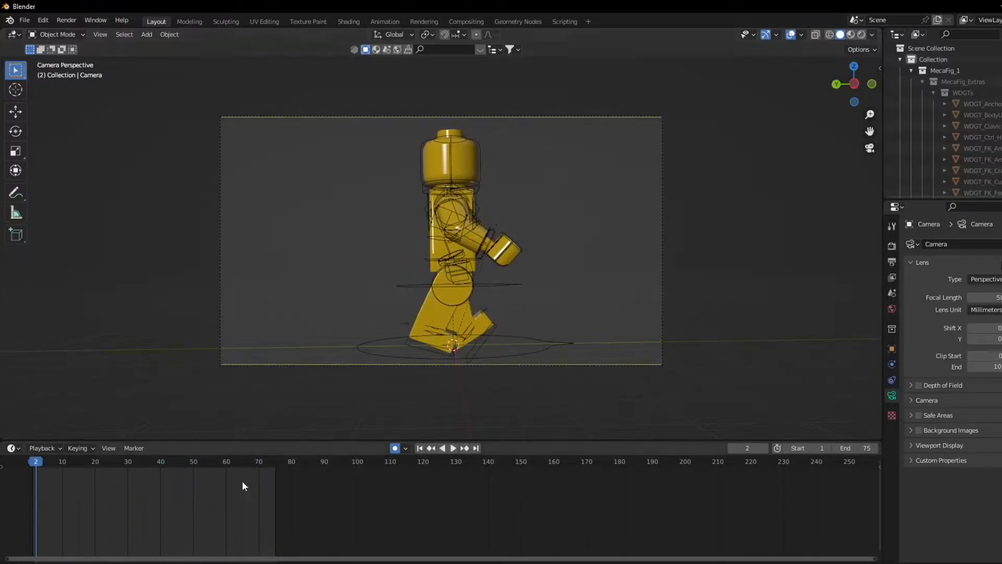
click(452, 448)
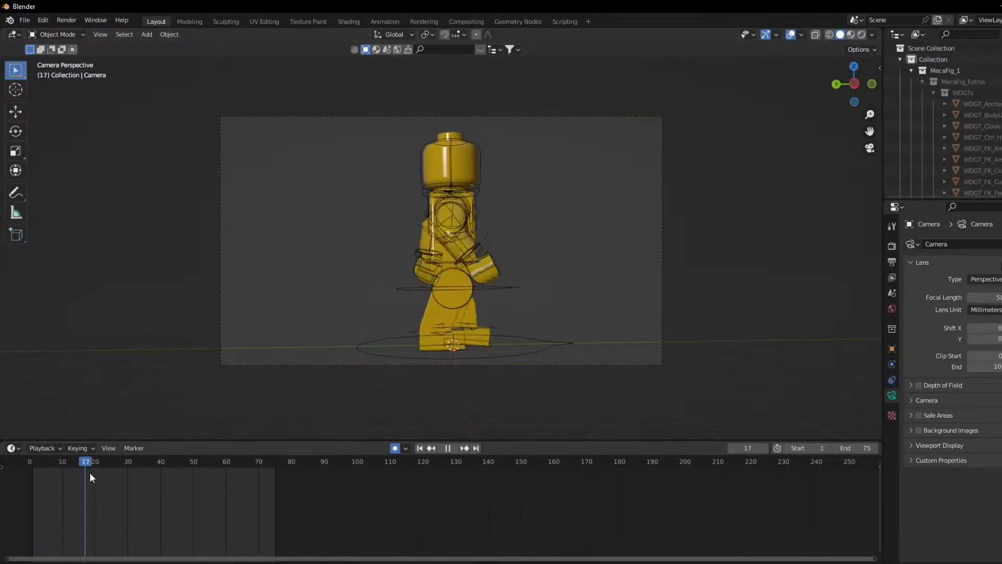
click(237, 460)
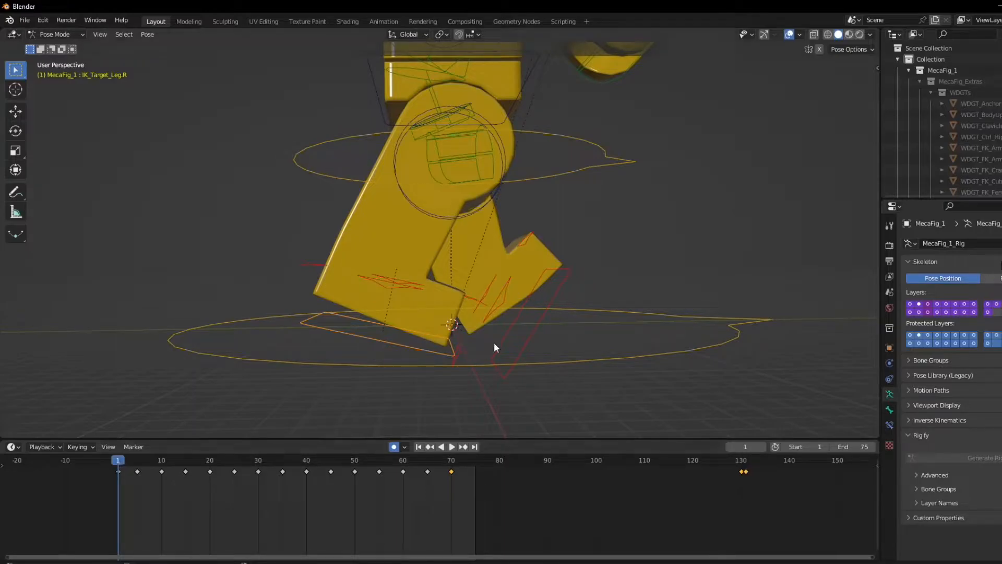
mouse_move(396, 395)
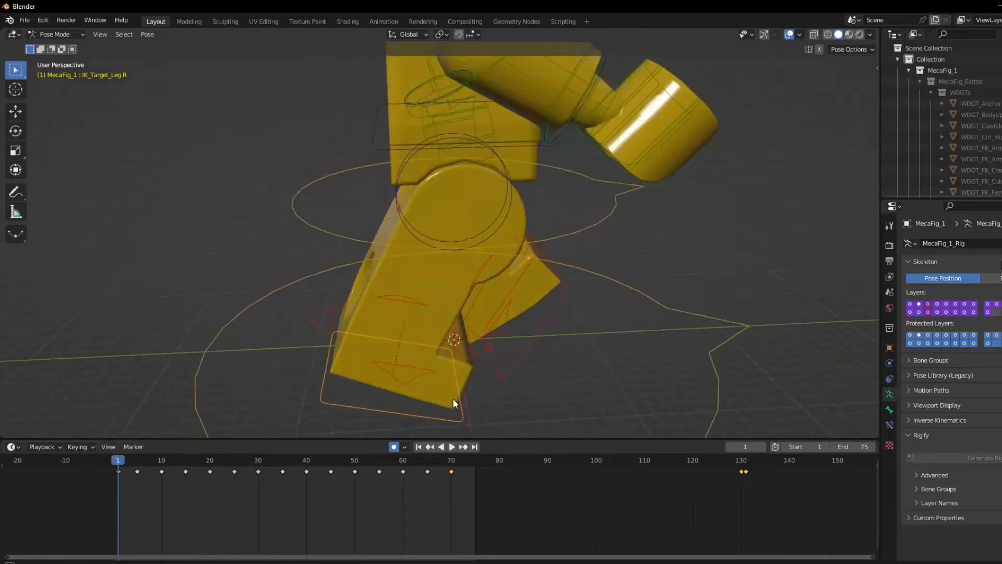
click(452, 447)
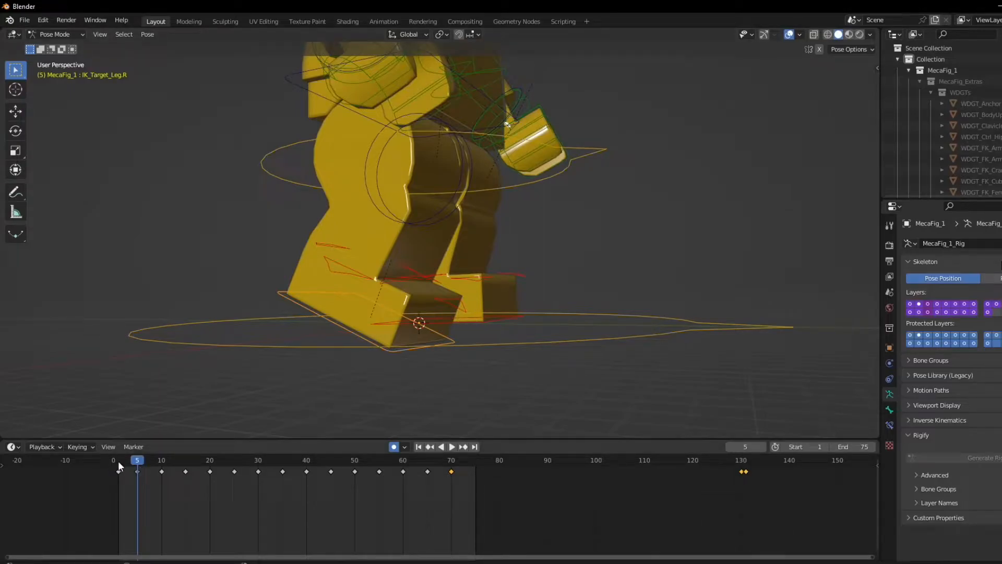
click(118, 459)
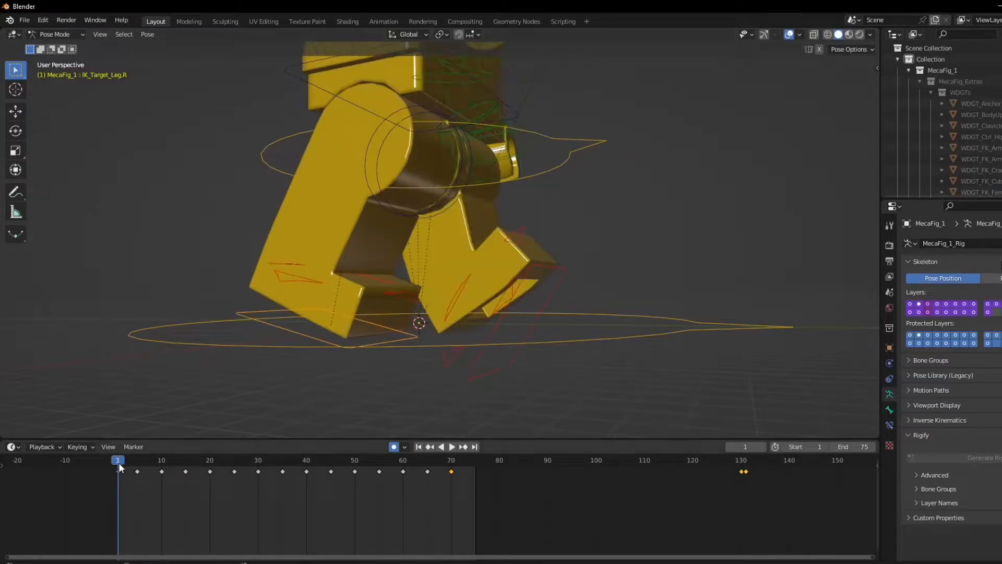
click(451, 446)
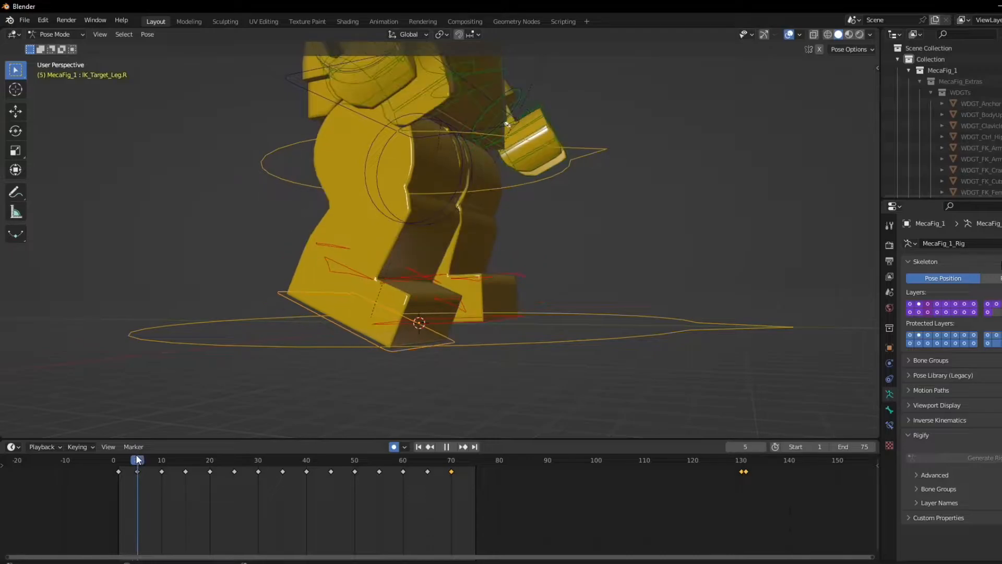
drag(419, 322, 422, 300)
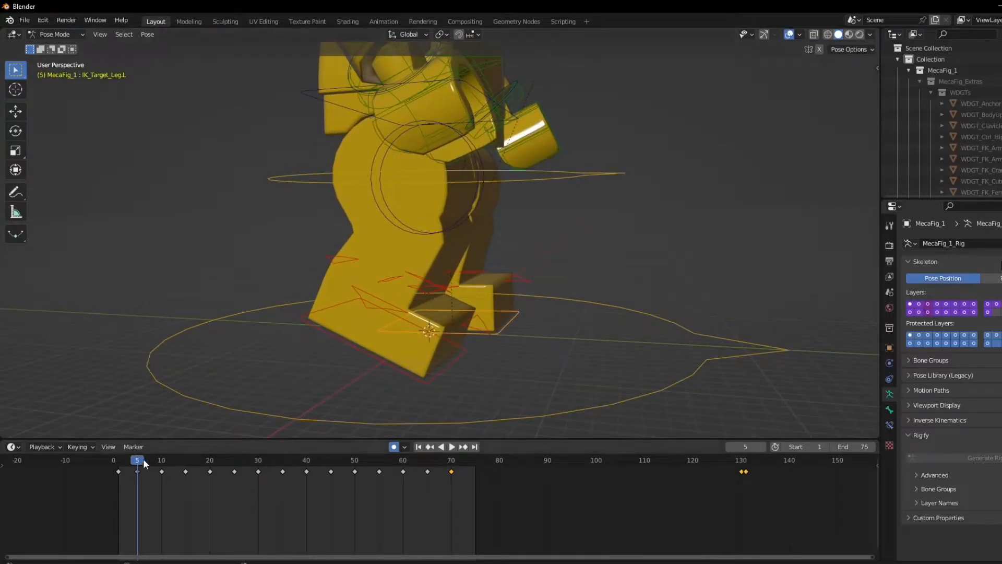
click(161, 460)
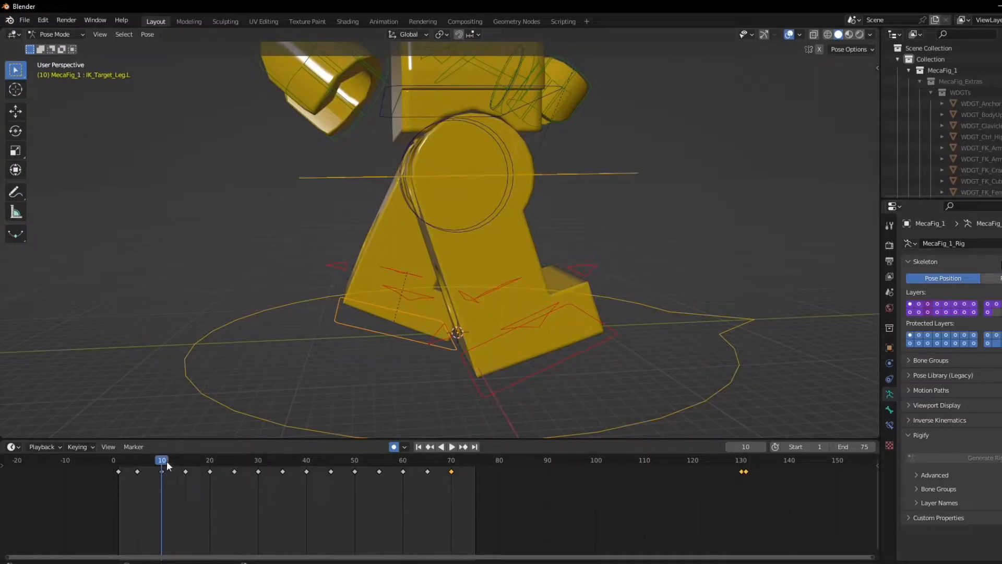
click(452, 447)
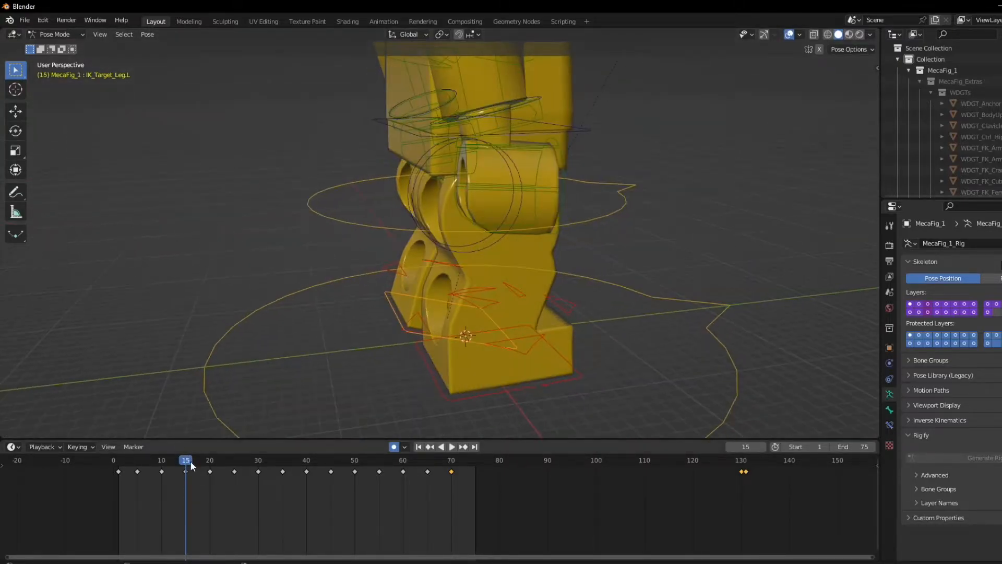
click(210, 459)
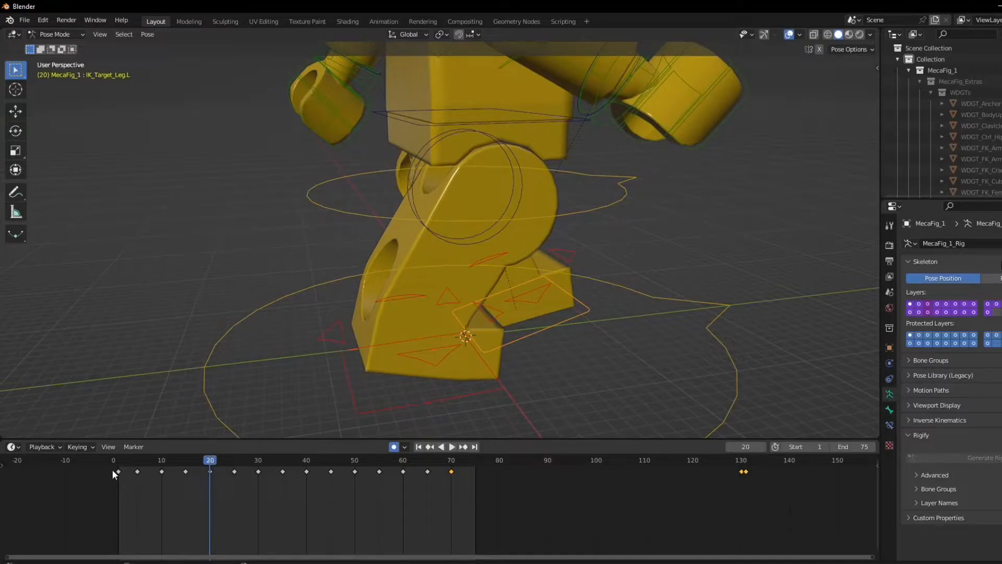
click(451, 445)
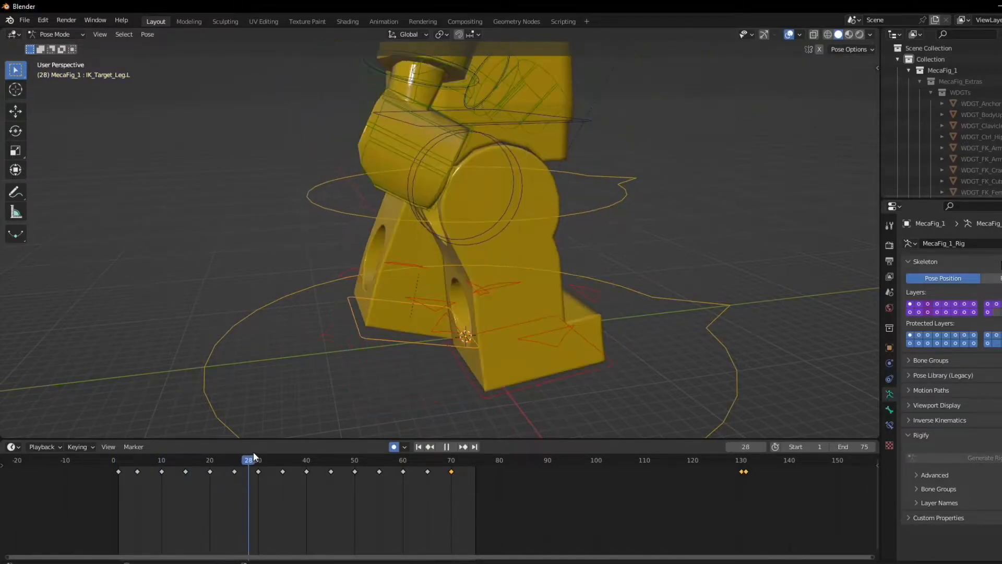
click(118, 459)
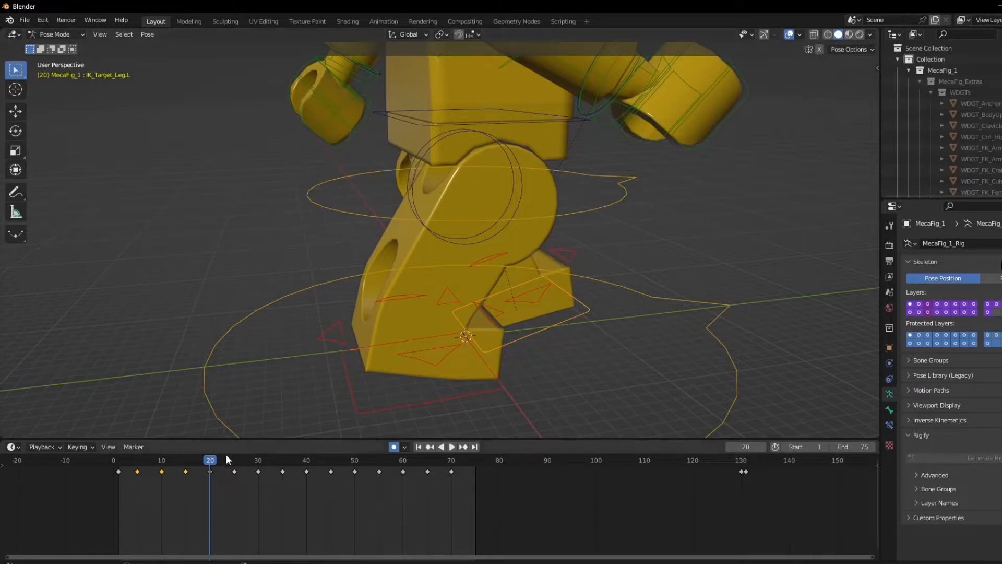
click(451, 446)
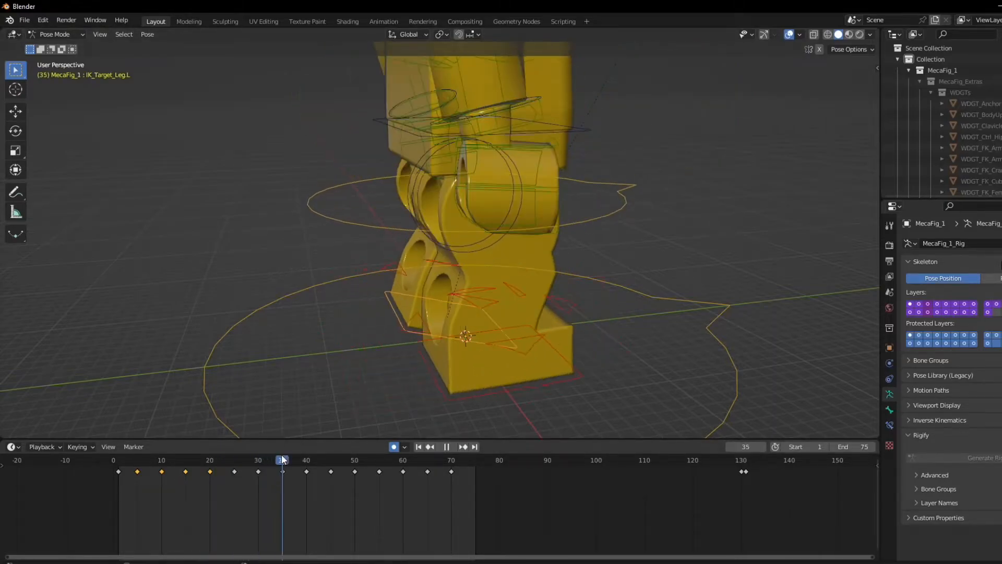
click(465, 459)
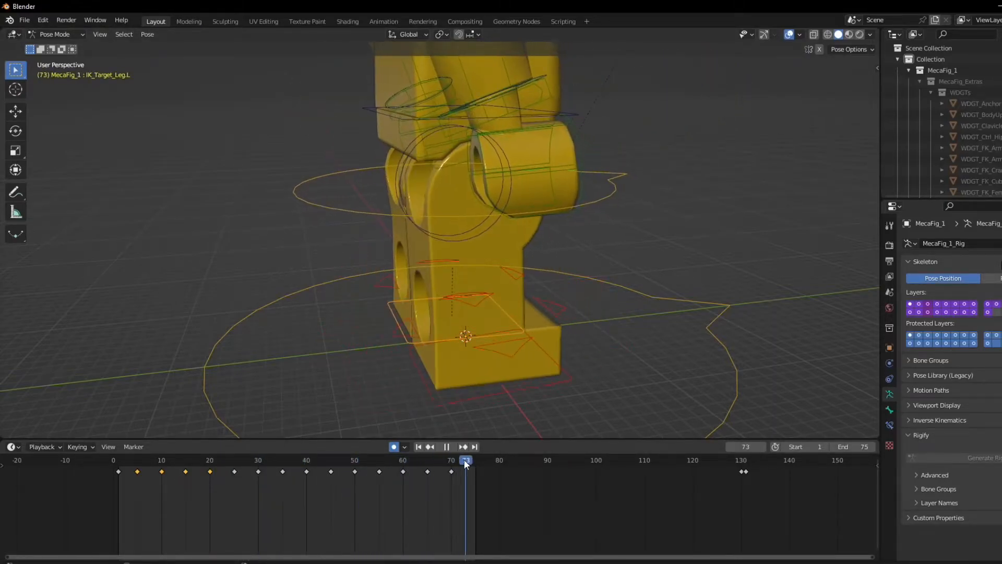
click(215, 460)
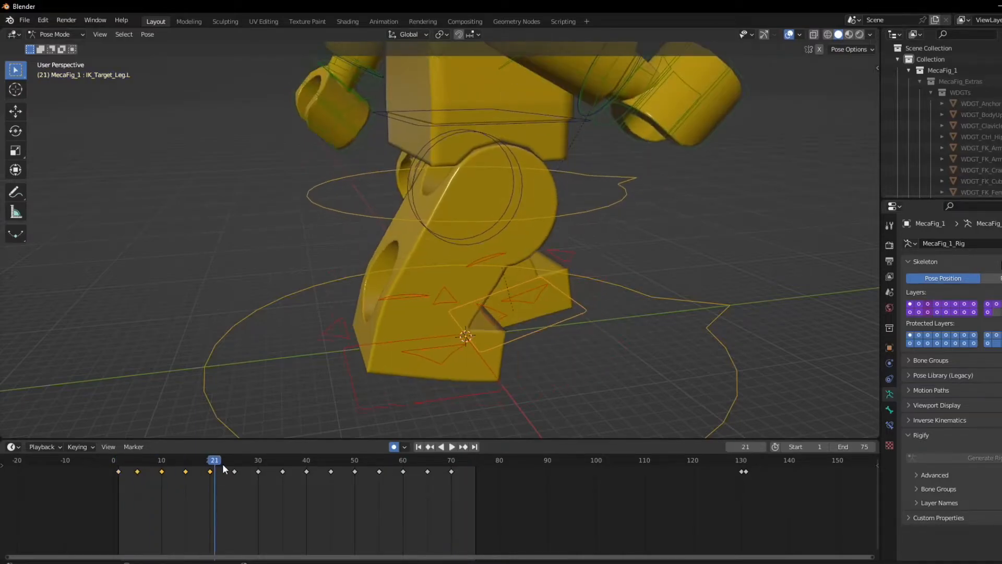
click(452, 446)
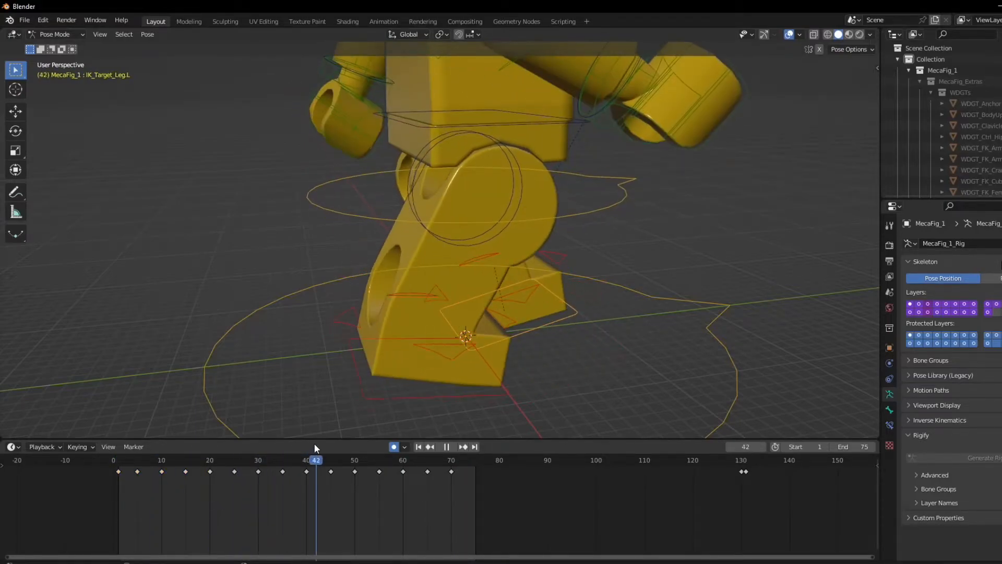
click(425, 459)
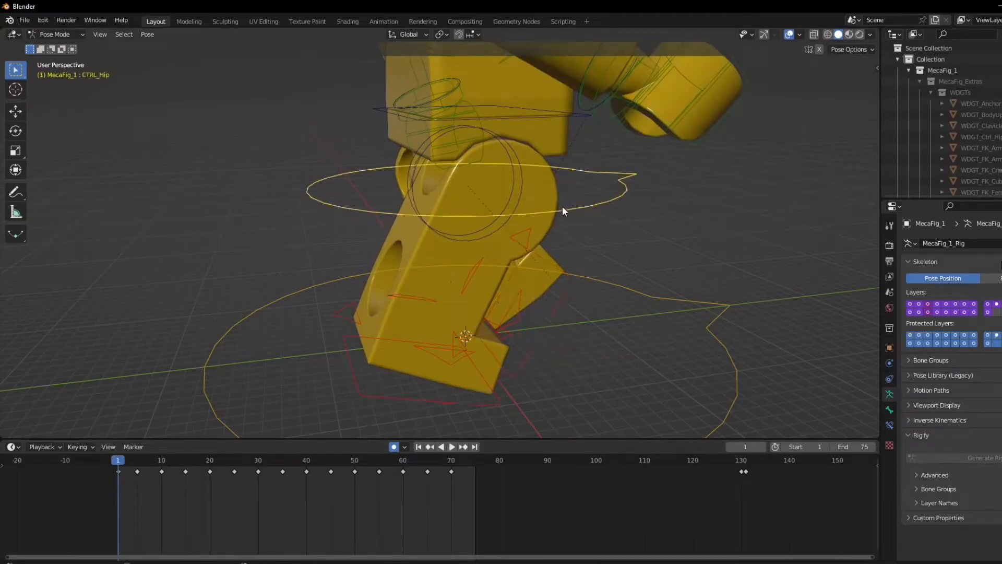
click(452, 446)
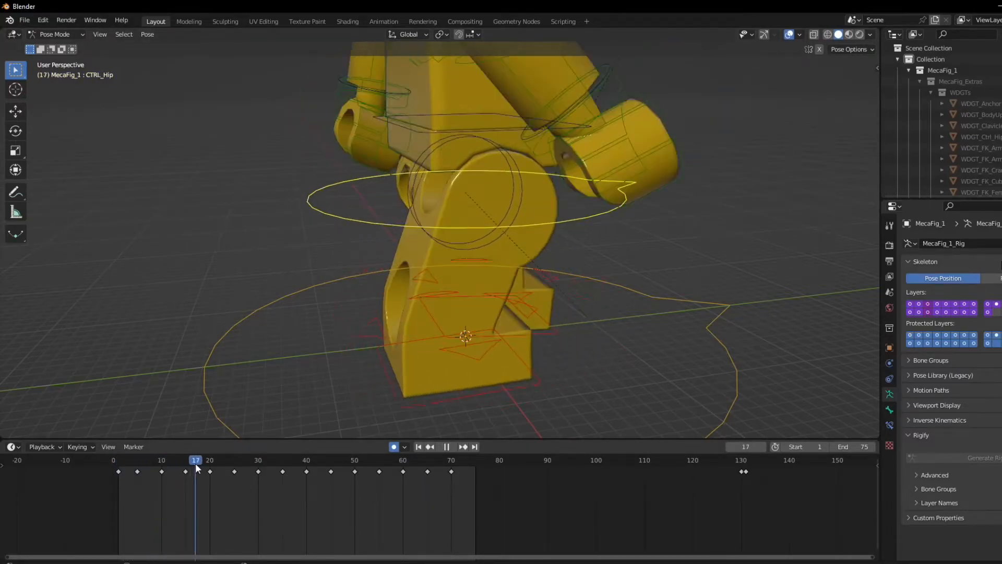
click(419, 459)
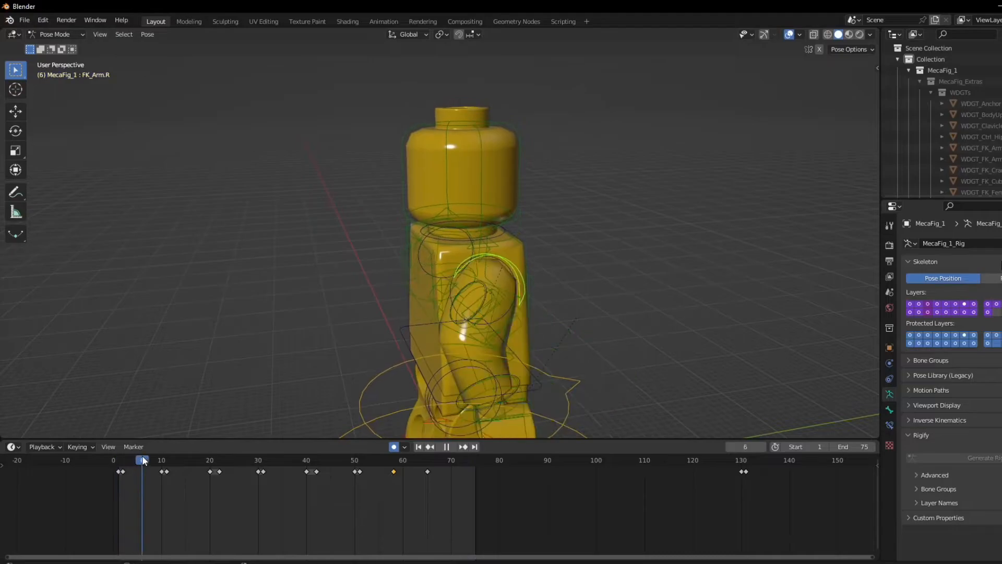
drag(142, 459, 315, 459)
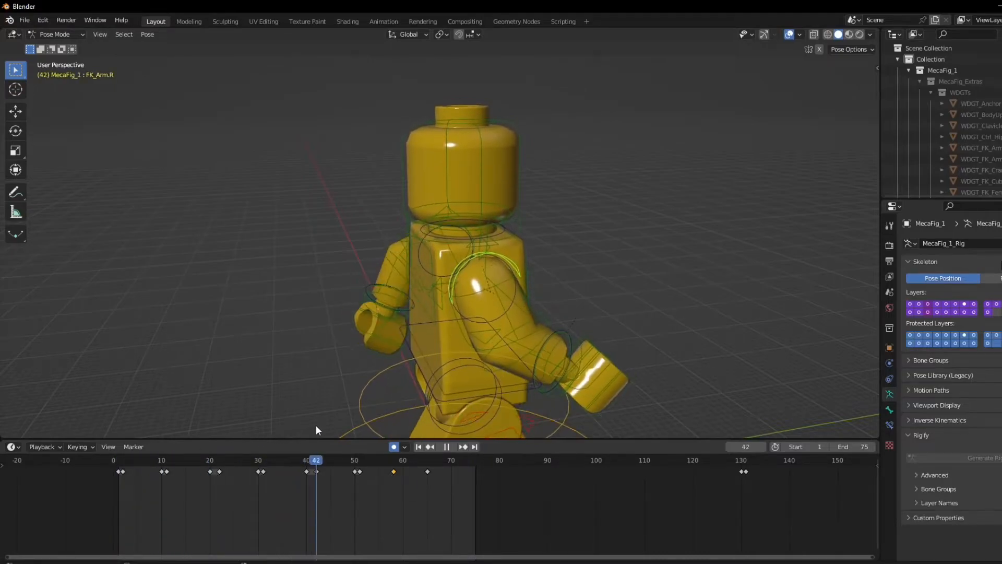
click(445, 446)
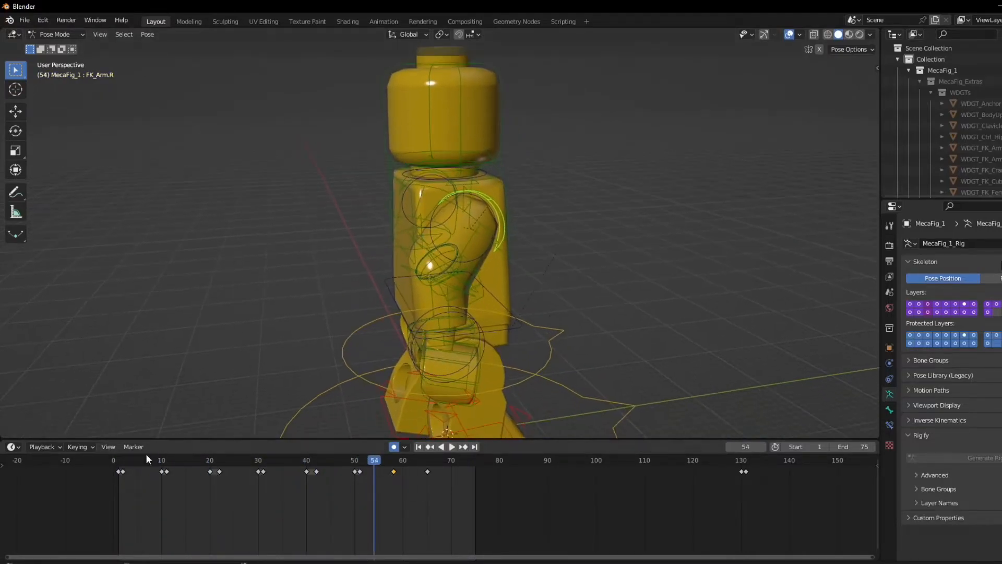
click(166, 459)
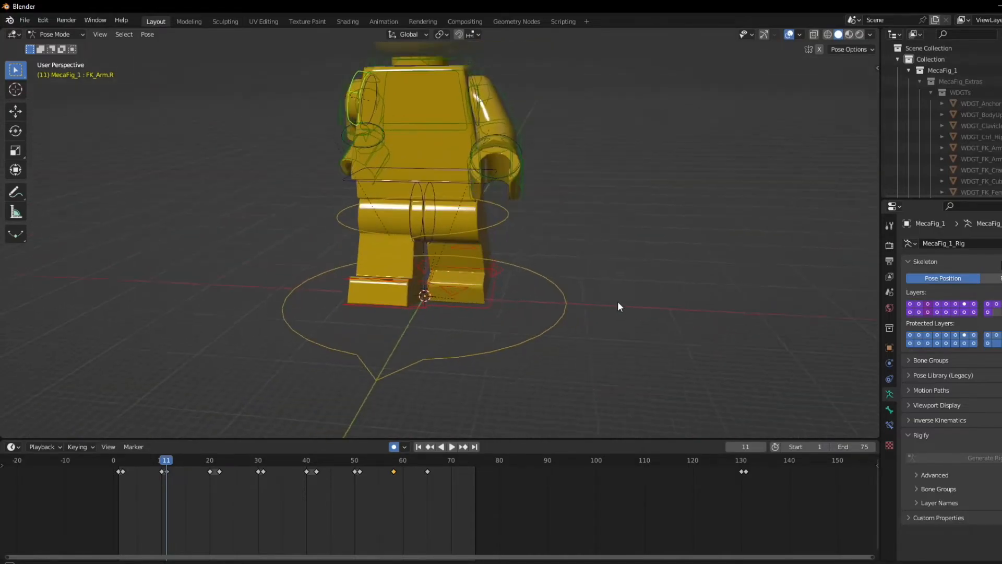
click(452, 446)
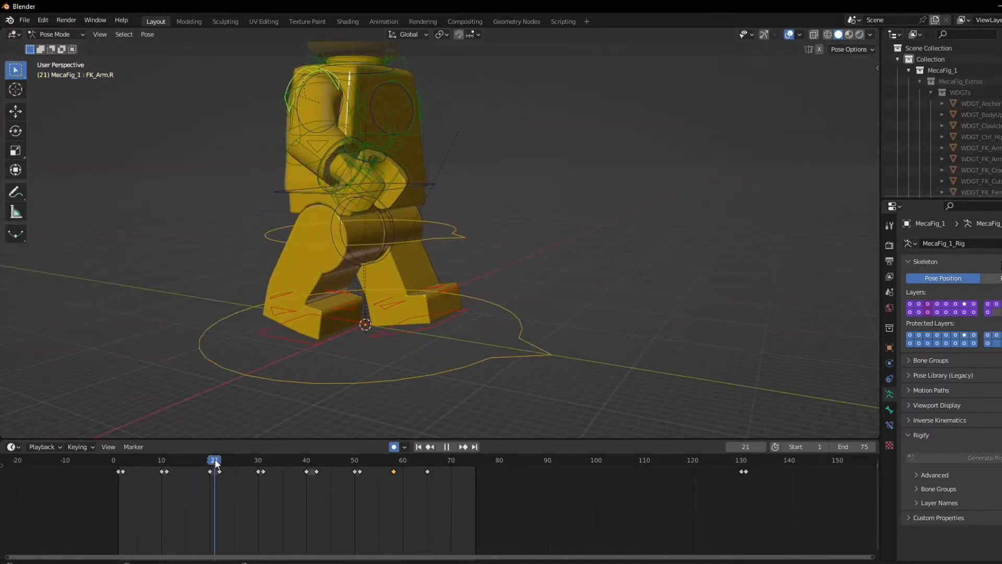
drag(215, 460, 355, 459)
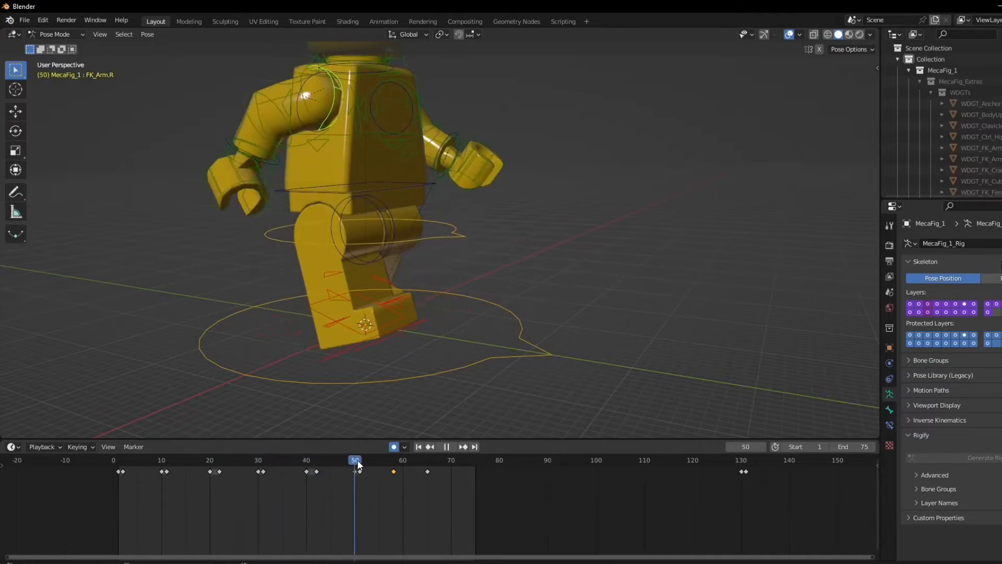
drag(355, 459, 388, 459)
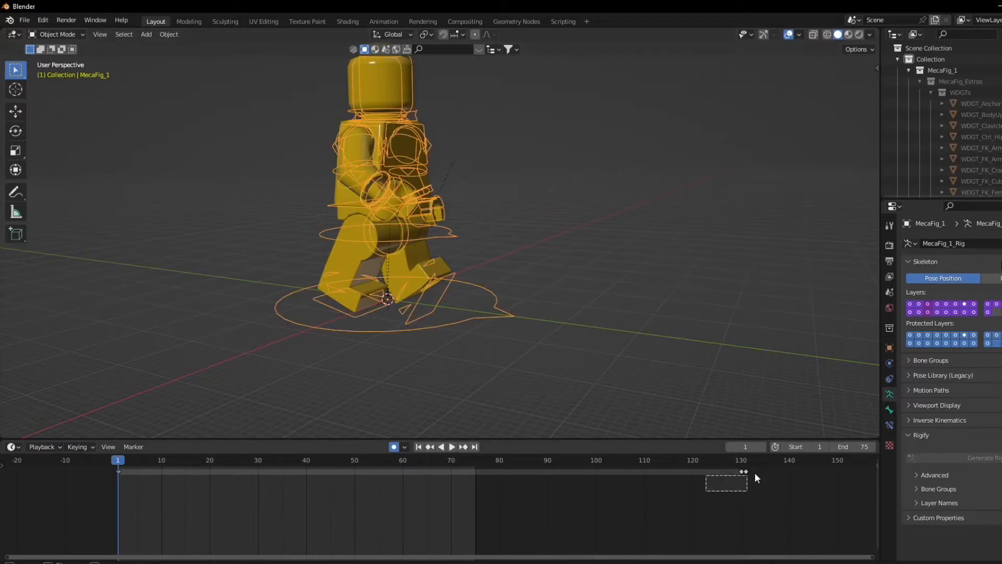
Remove the leftover key near frame 130 and play back the figure's forward travel and stop.
drag(727, 471, 474, 472)
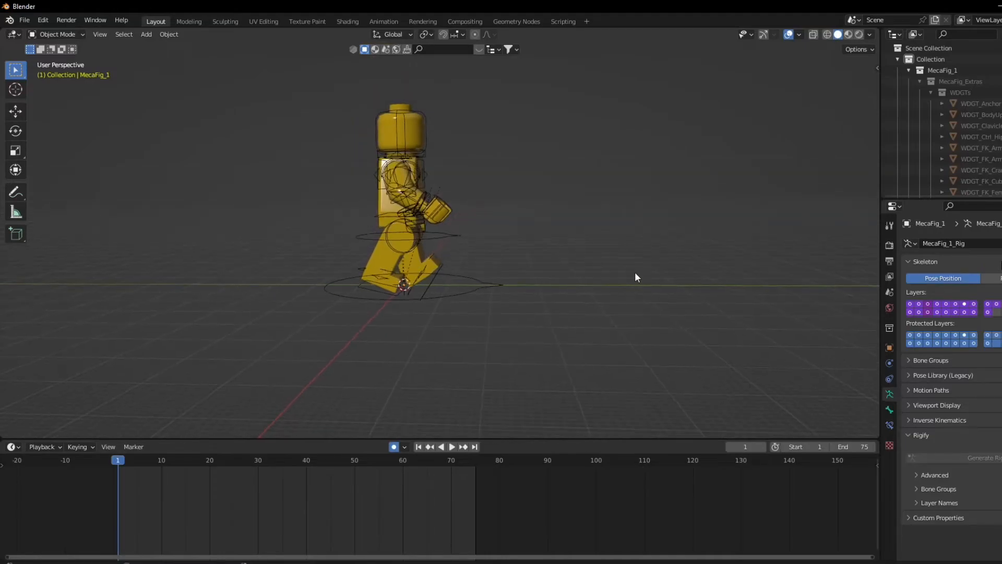
click(452, 447)
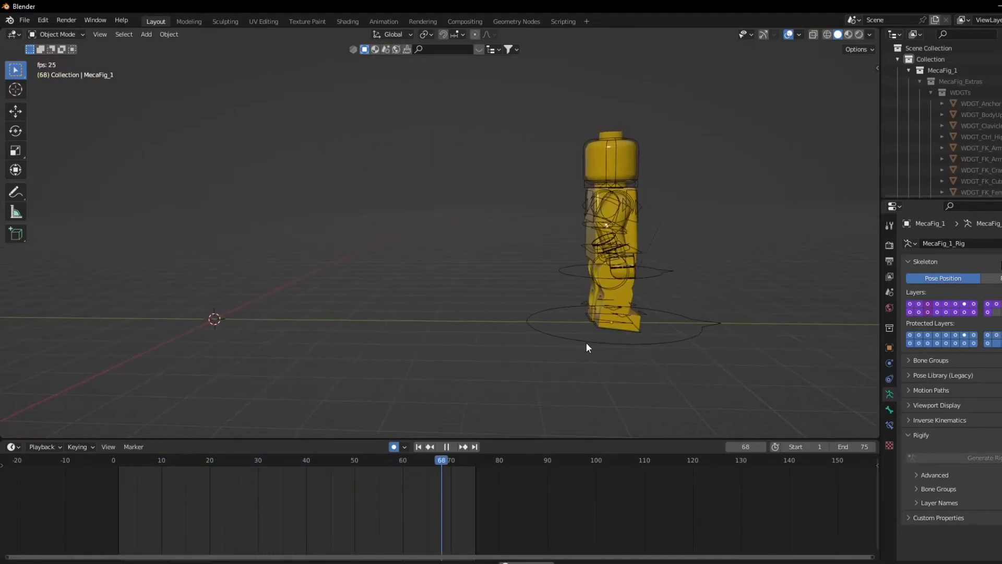
click(417, 447)
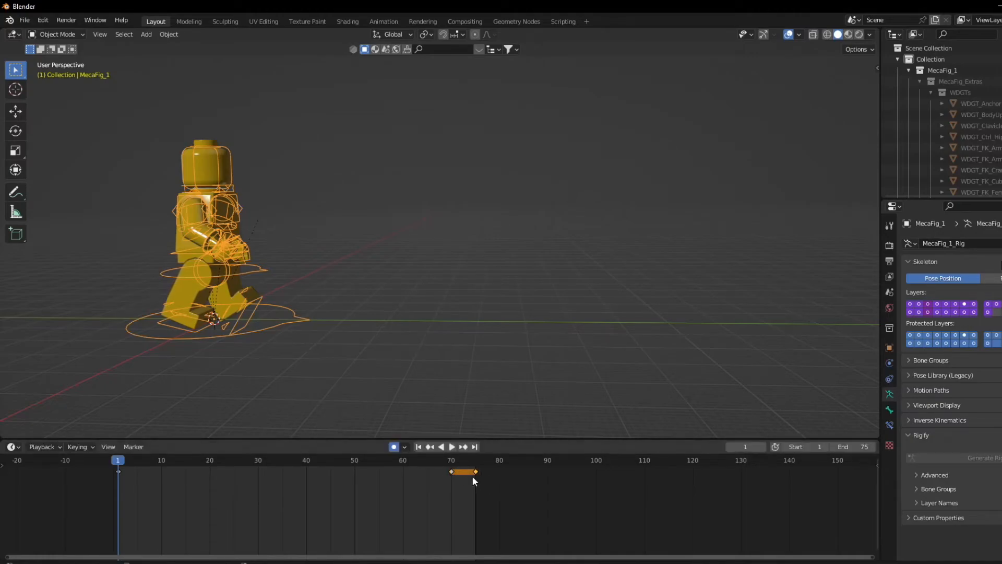
click(451, 446)
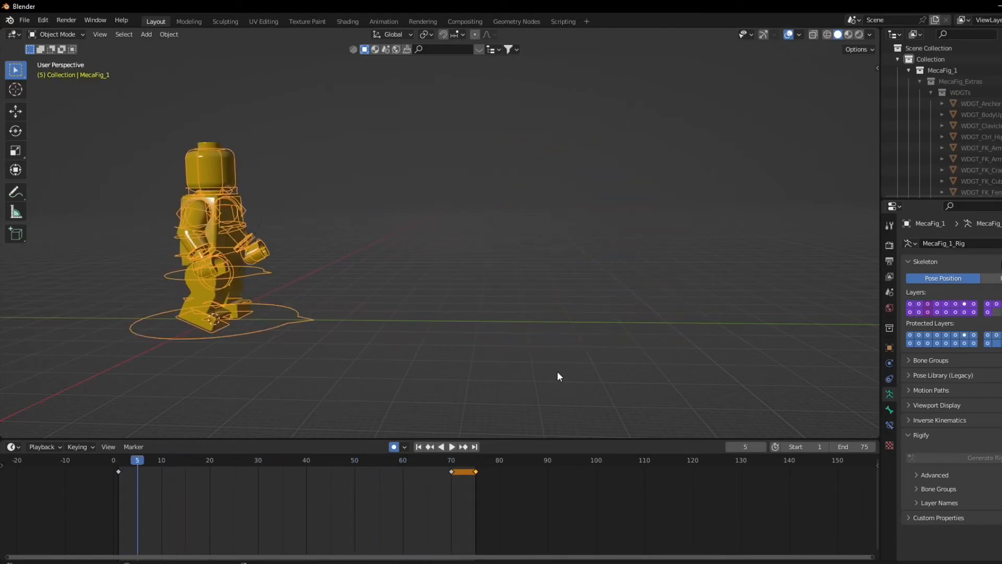
click(451, 446)
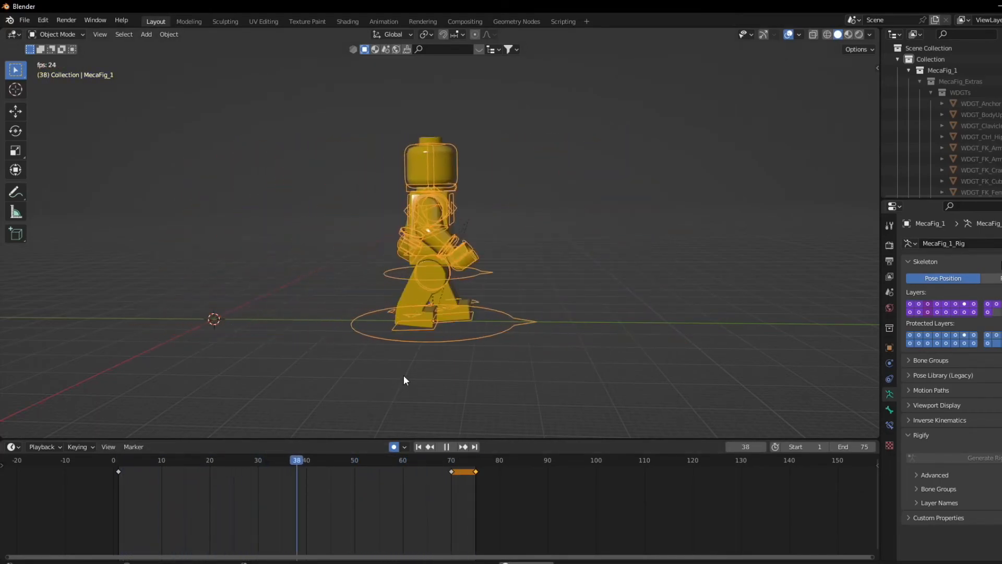